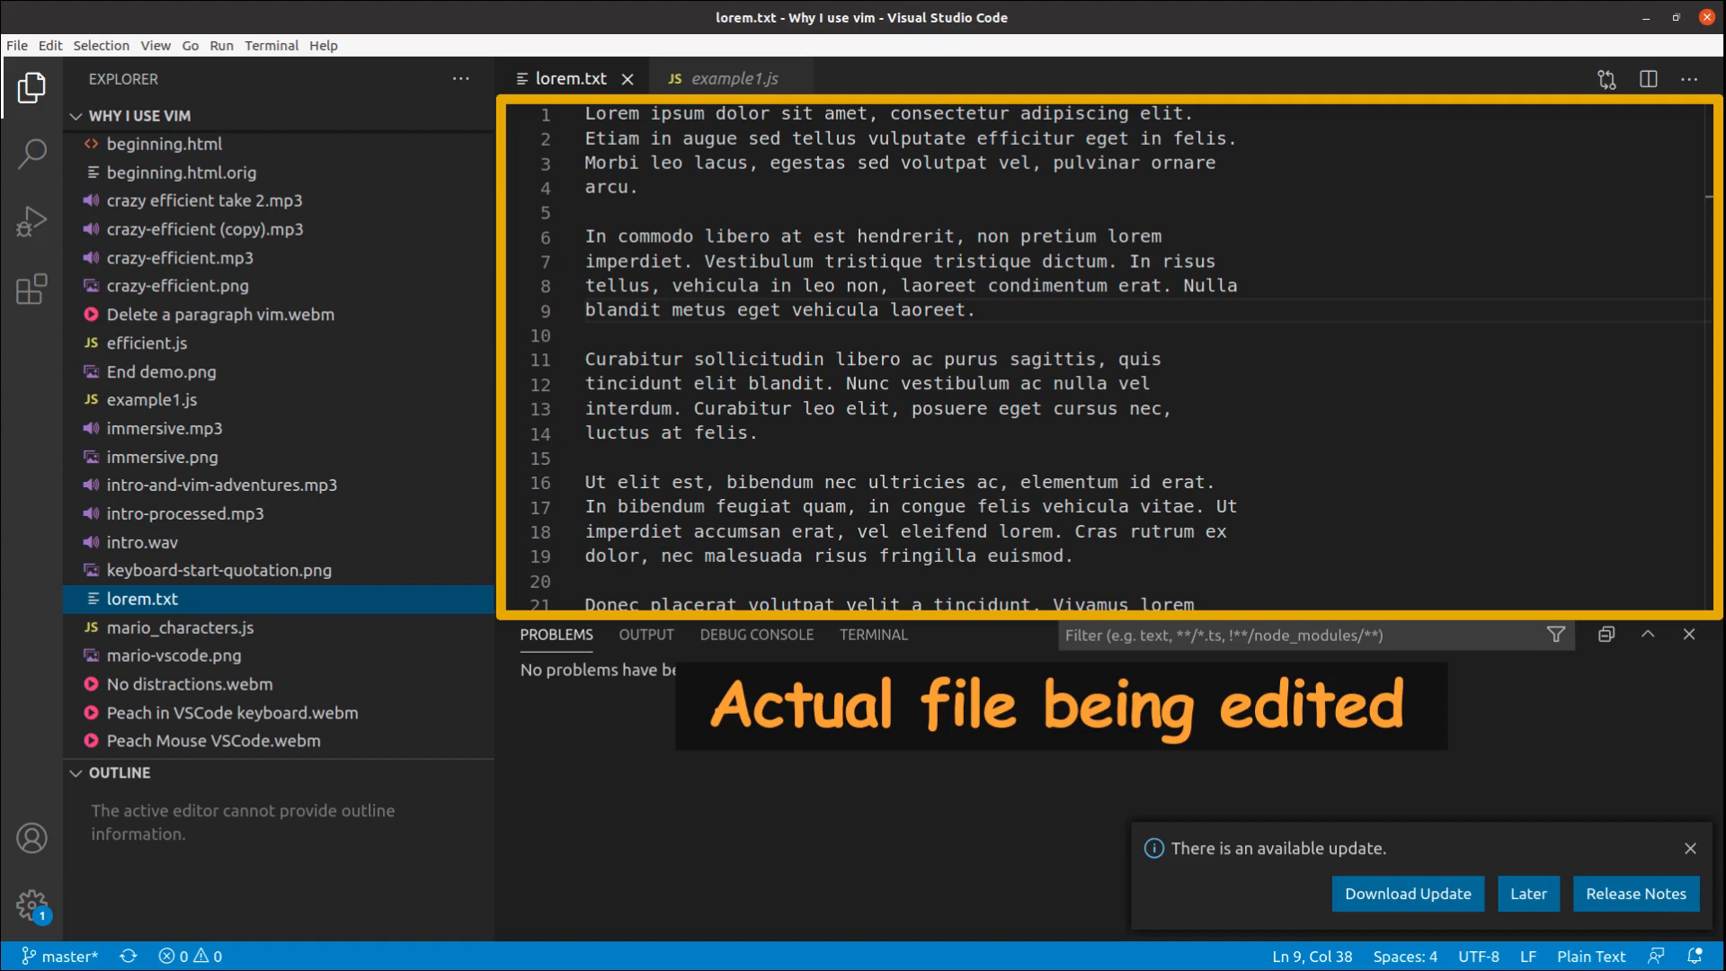
# - Finish the first line so it reads 'No distractions :)' in insert mode
pyautogui.press('i')
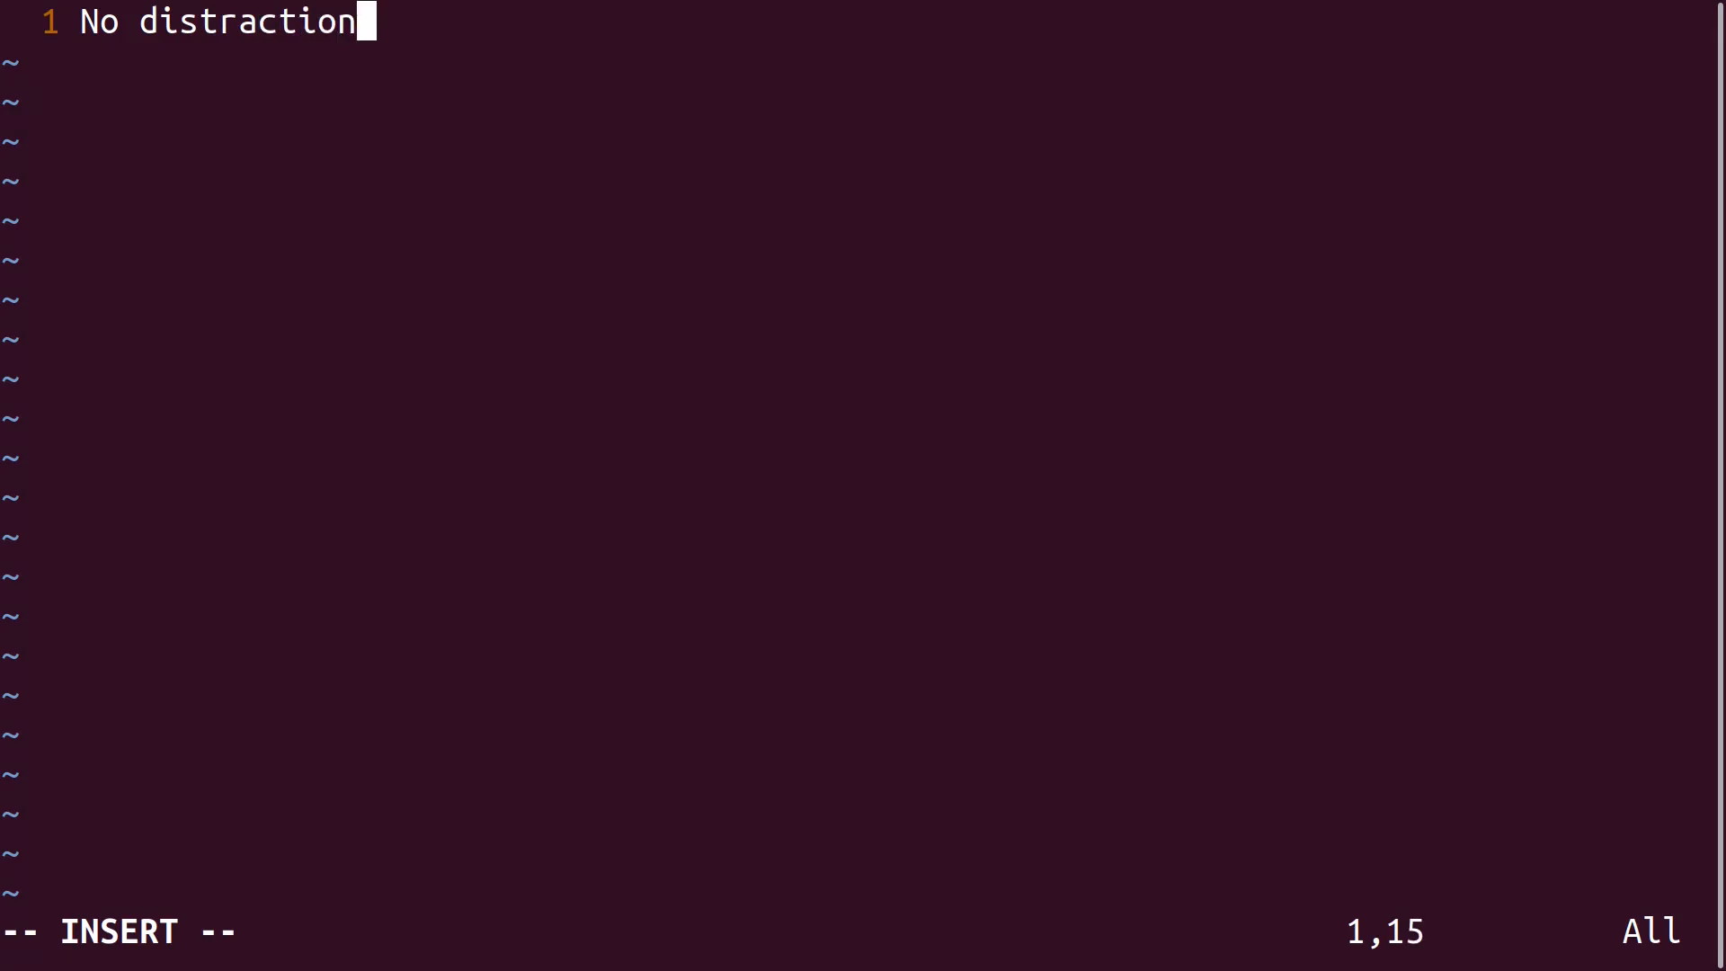
pyautogui.write('s :)')
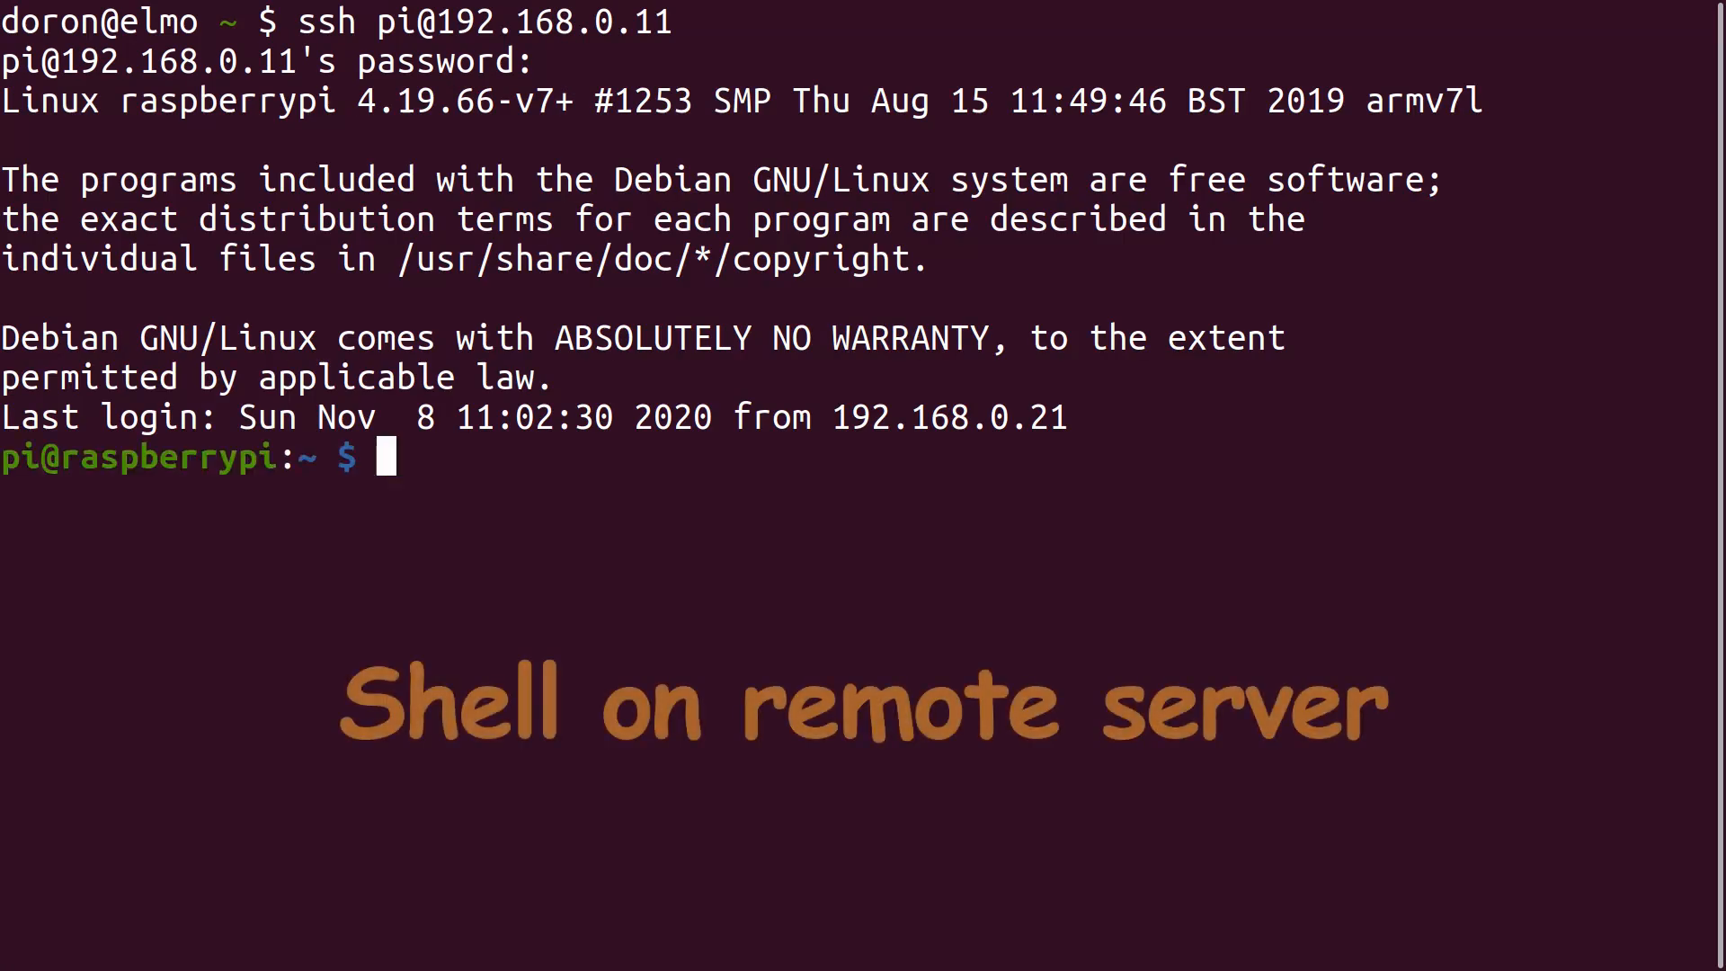
# - Change into projects/VimAdventures on the Raspberry Pi and open cookies.html in vi
pyautogui.write('cd project')
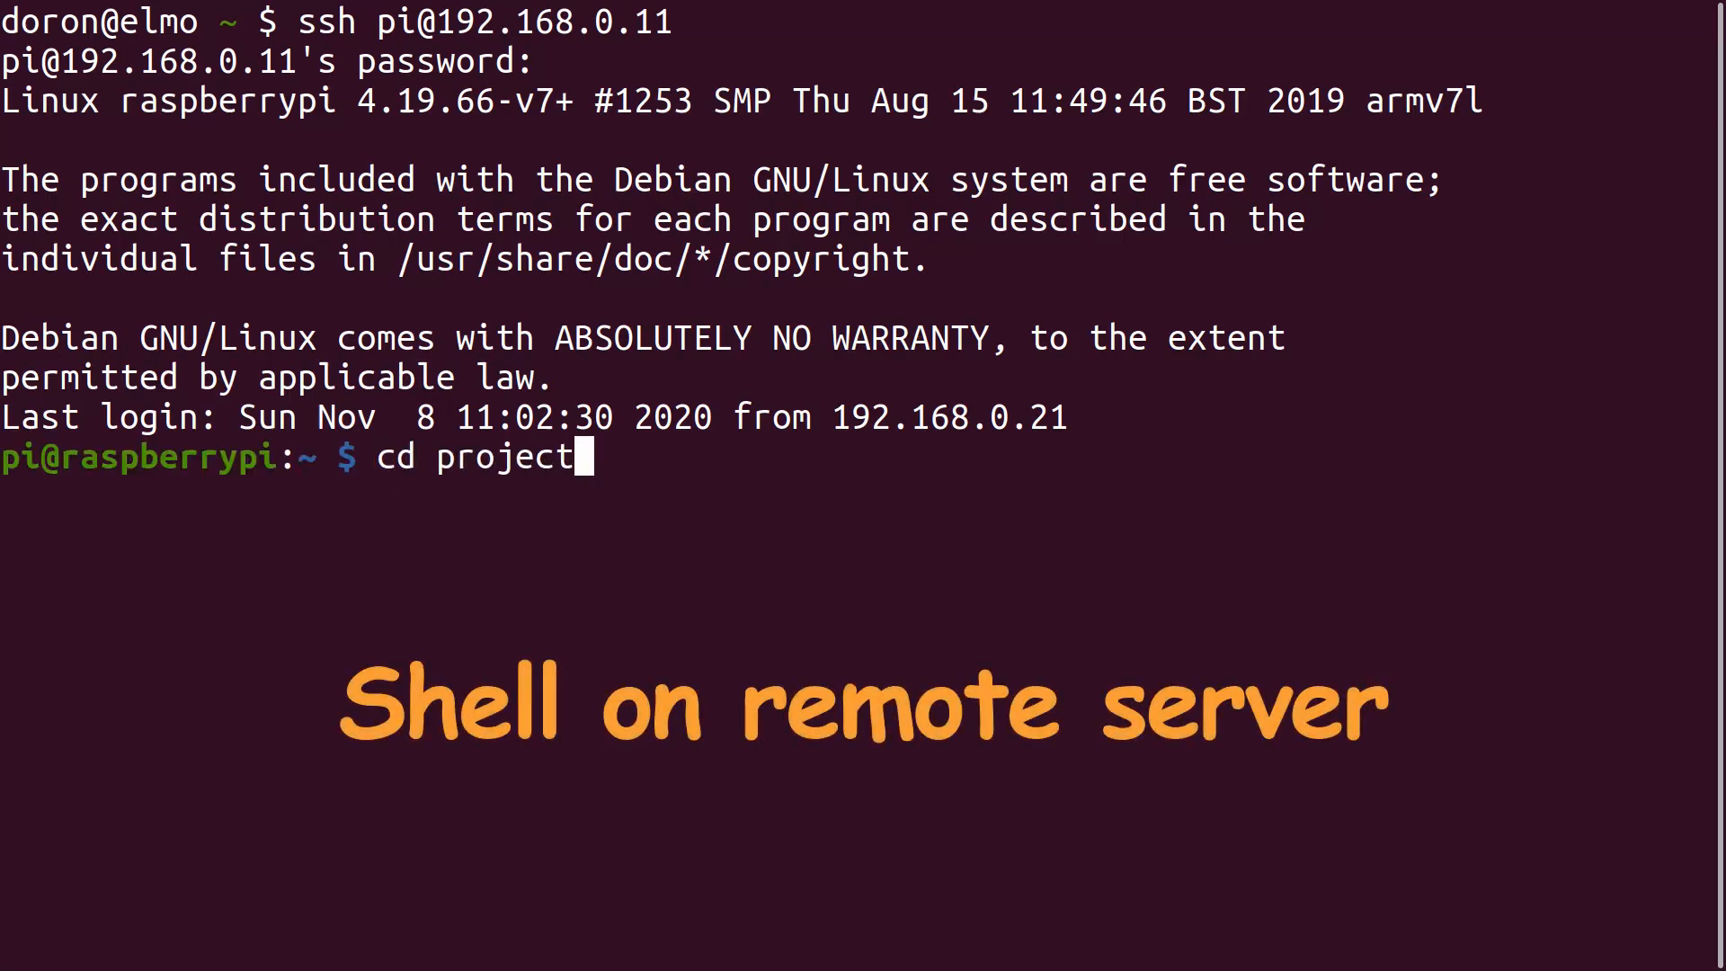
pyautogui.write('s/VimAdventures/')
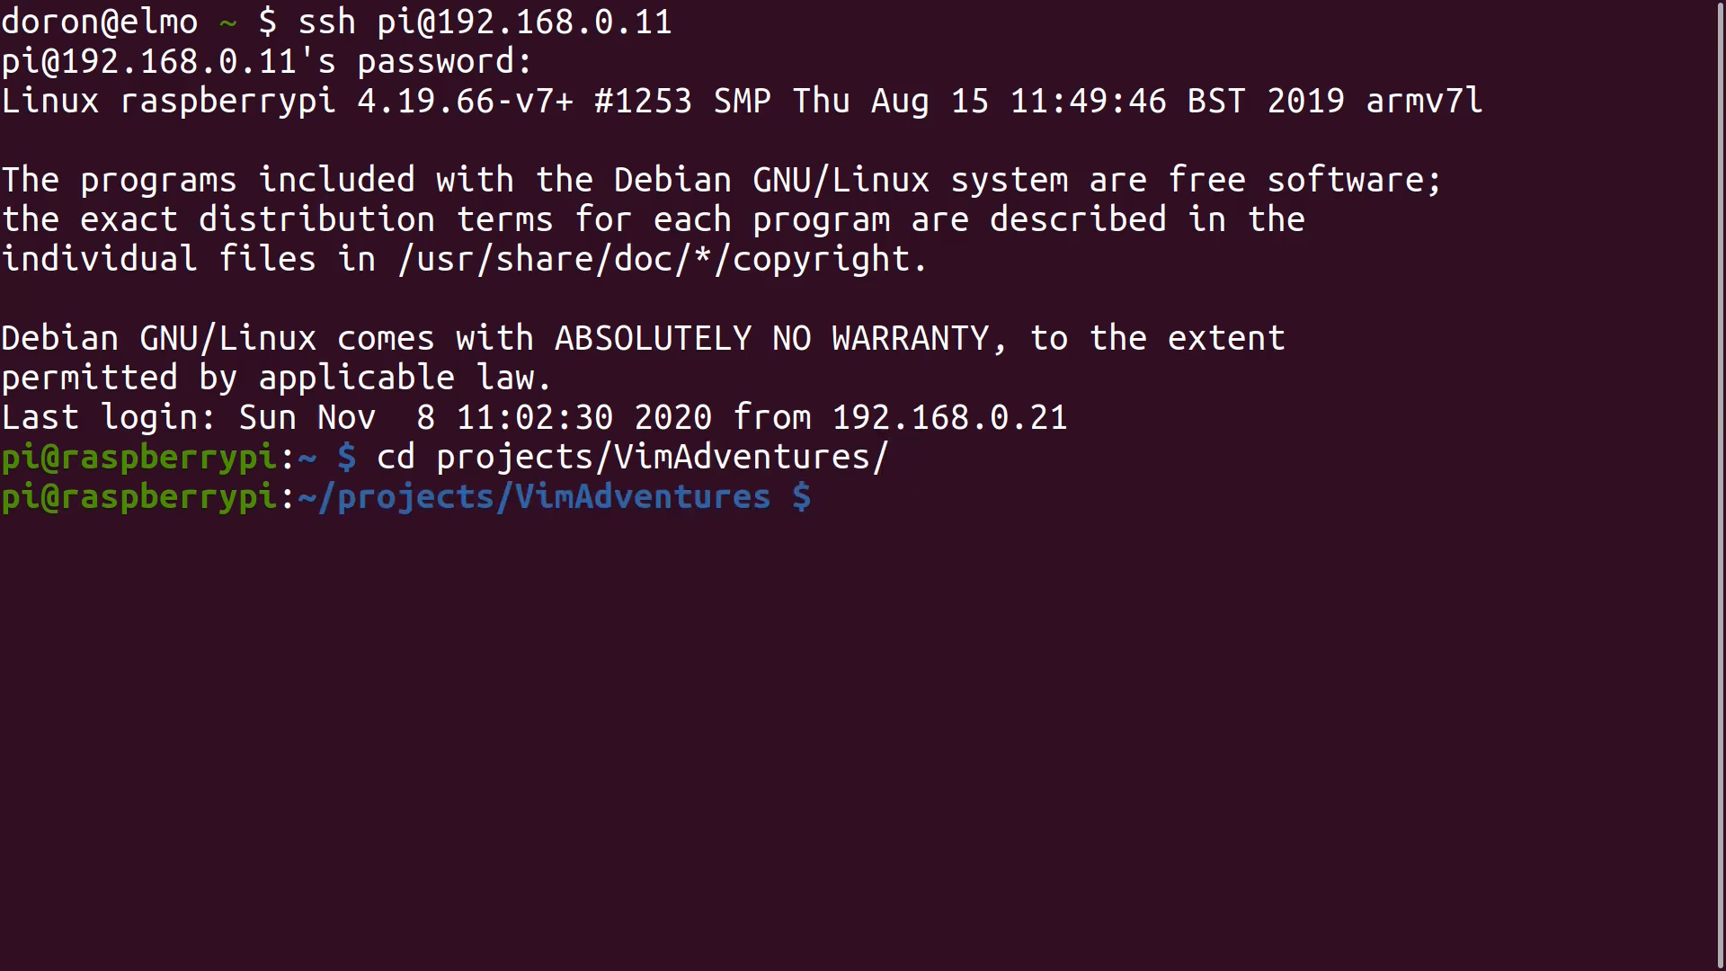
pyautogui.write('vi cookies.html')
pyautogui.write('/Cookie')
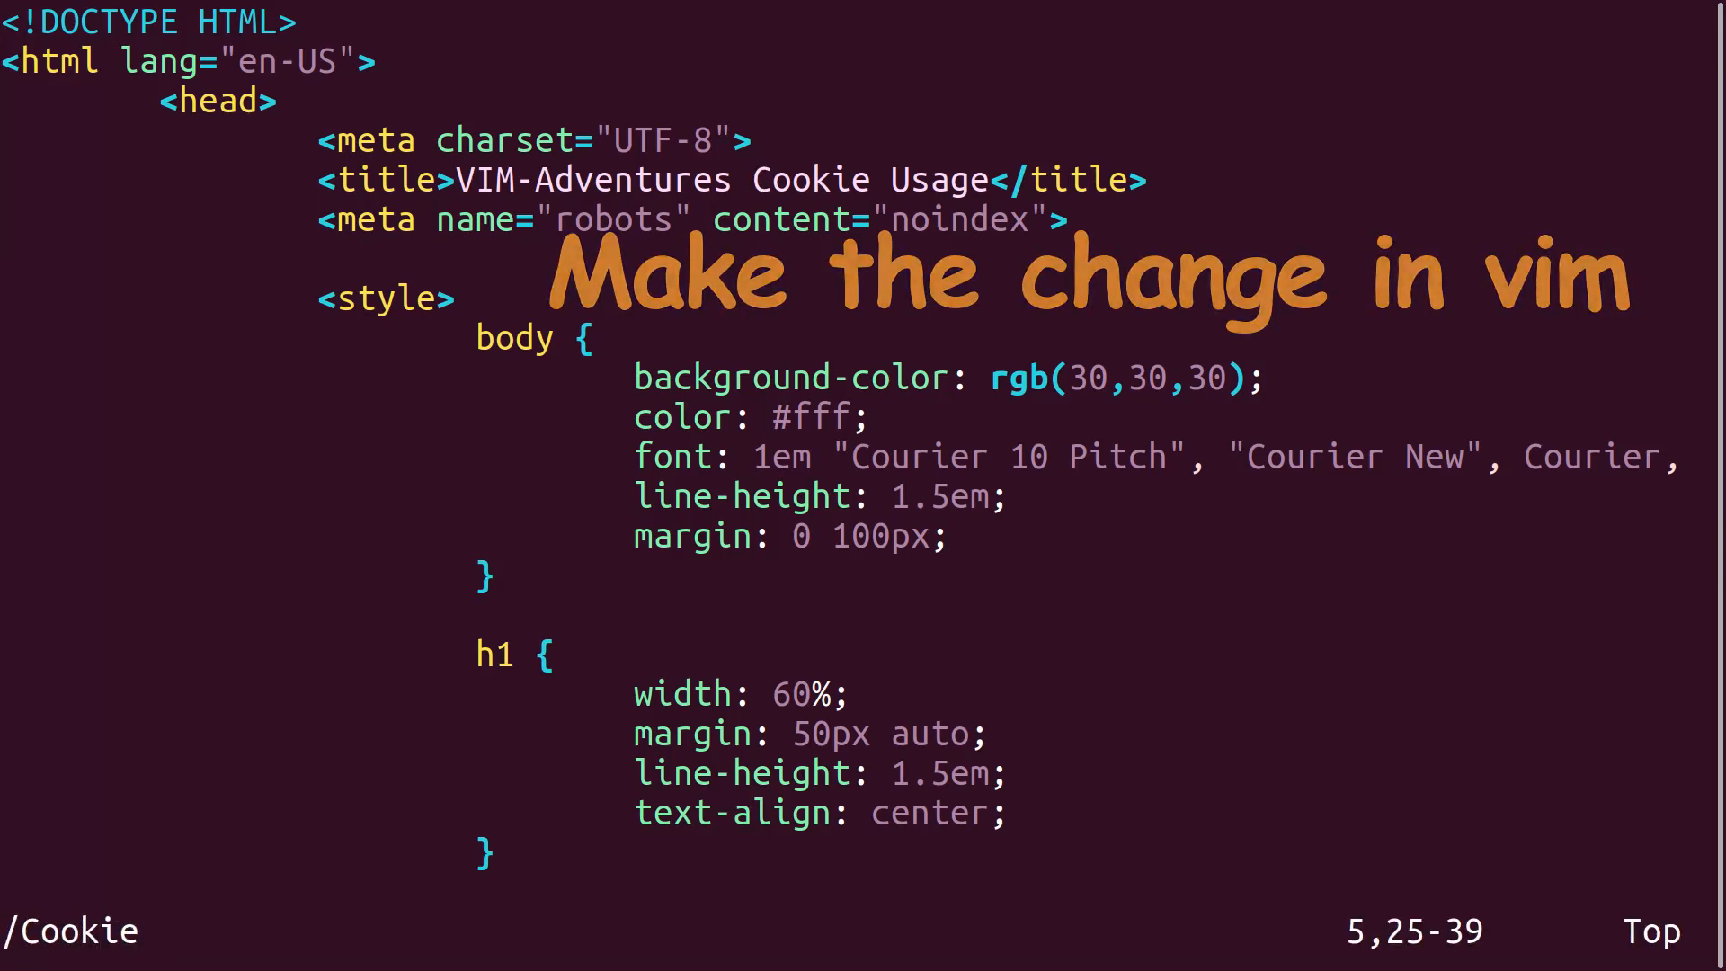
# - Make the title read 'VIM-Adventures.com Cookie Usage', then save and quit with :wq
pyautogui.write('.com')
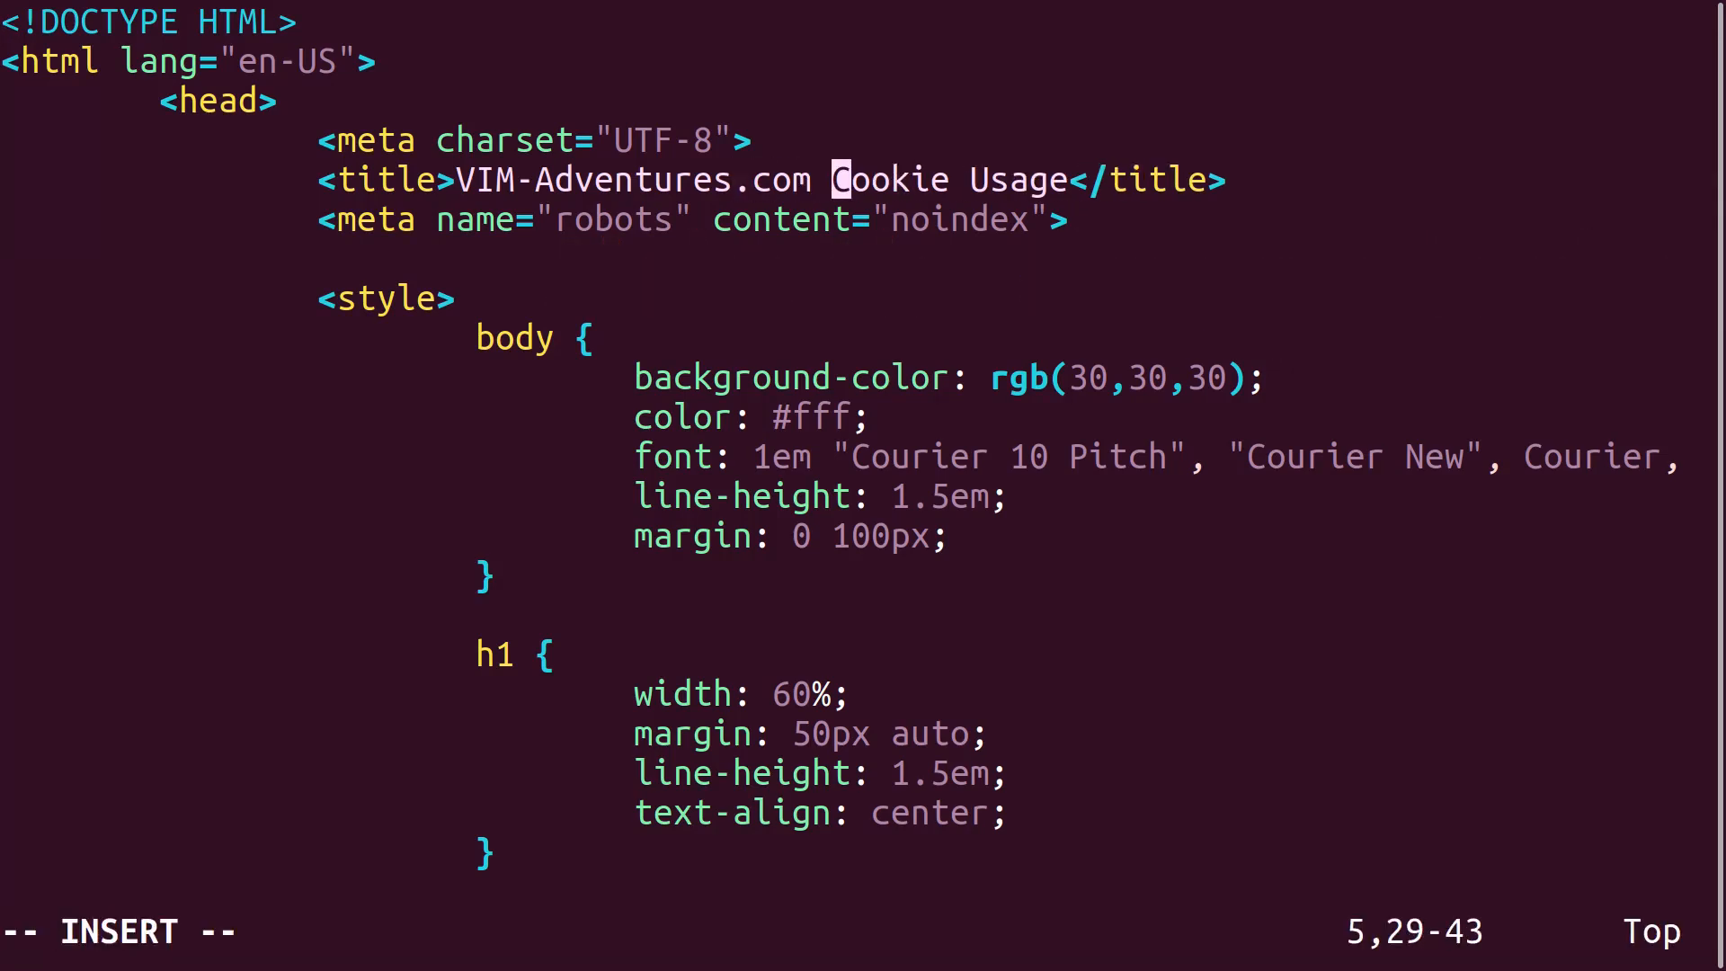
pyautogui.write(':wq')
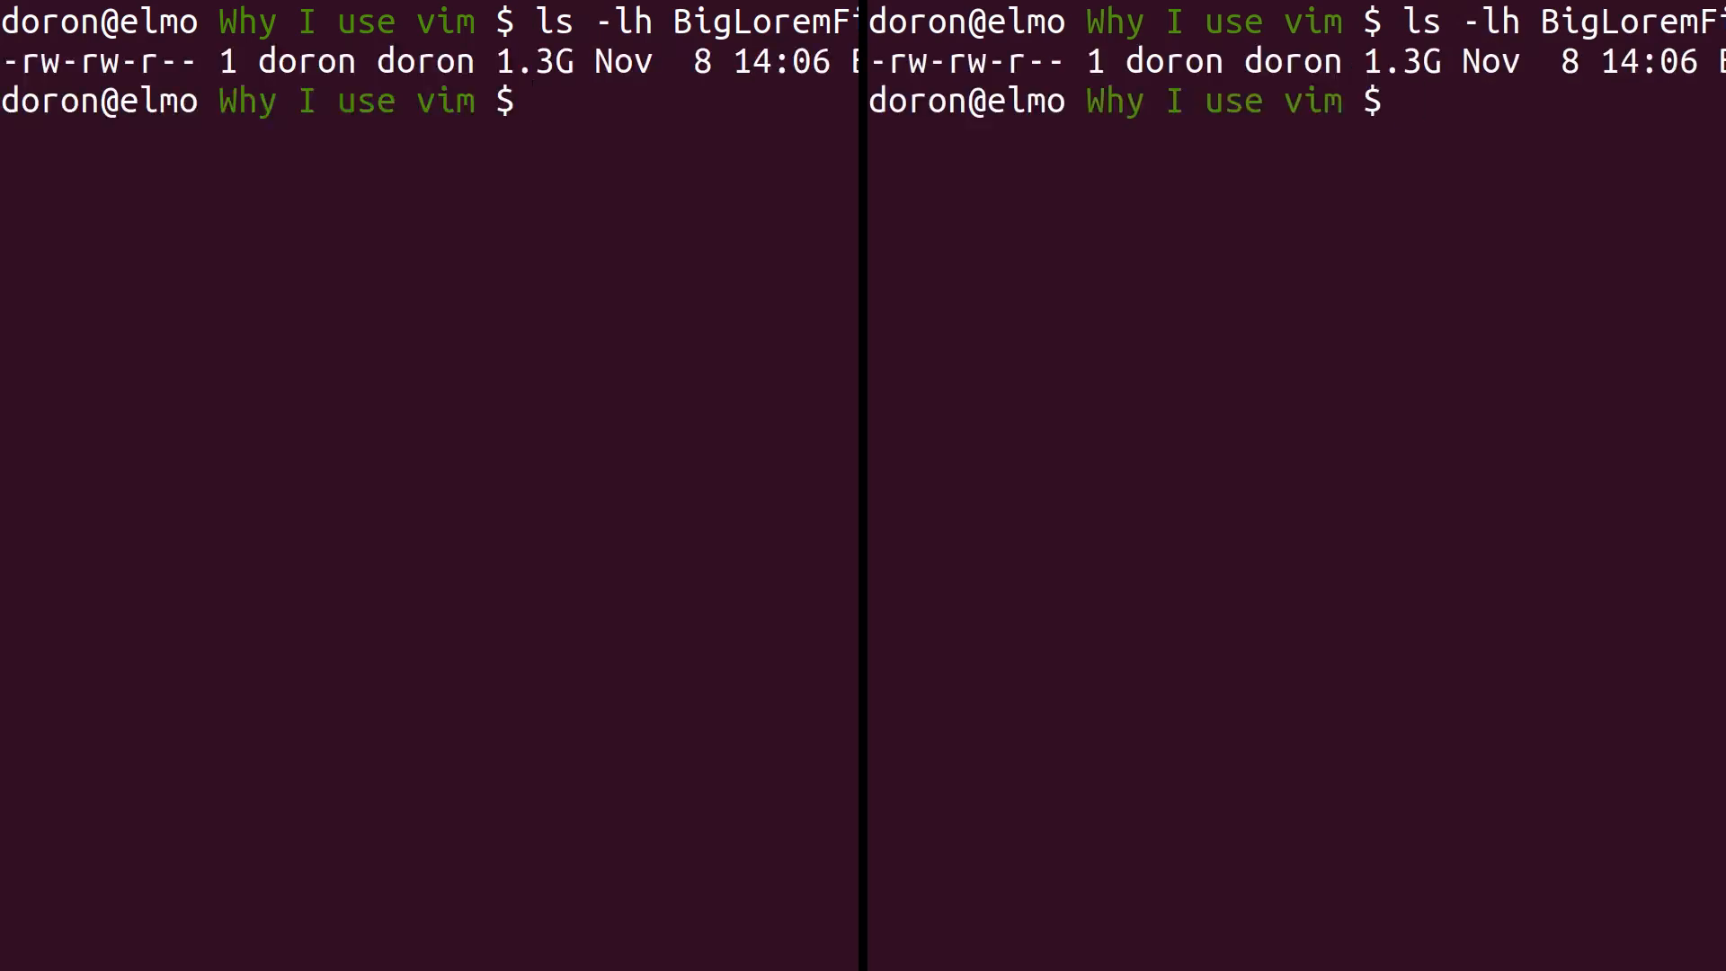
# - Start the 'vim Big…' command in the left pane for the 1.3 GB lorem file
pyautogui.write('vim Big')
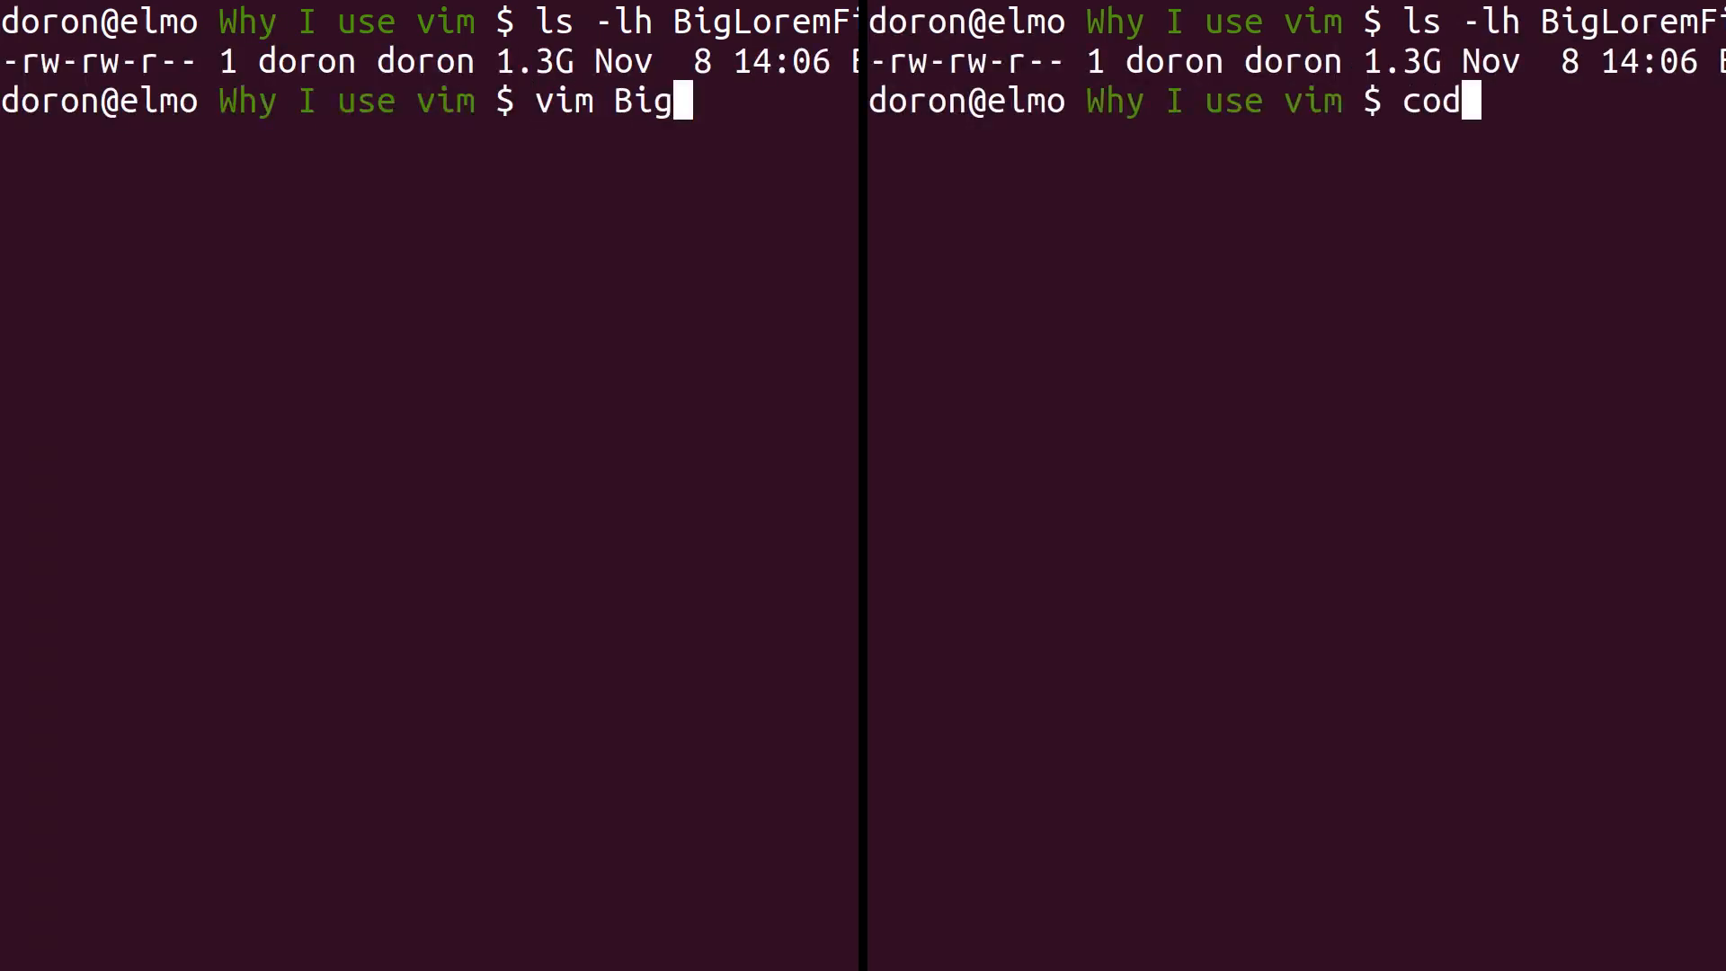